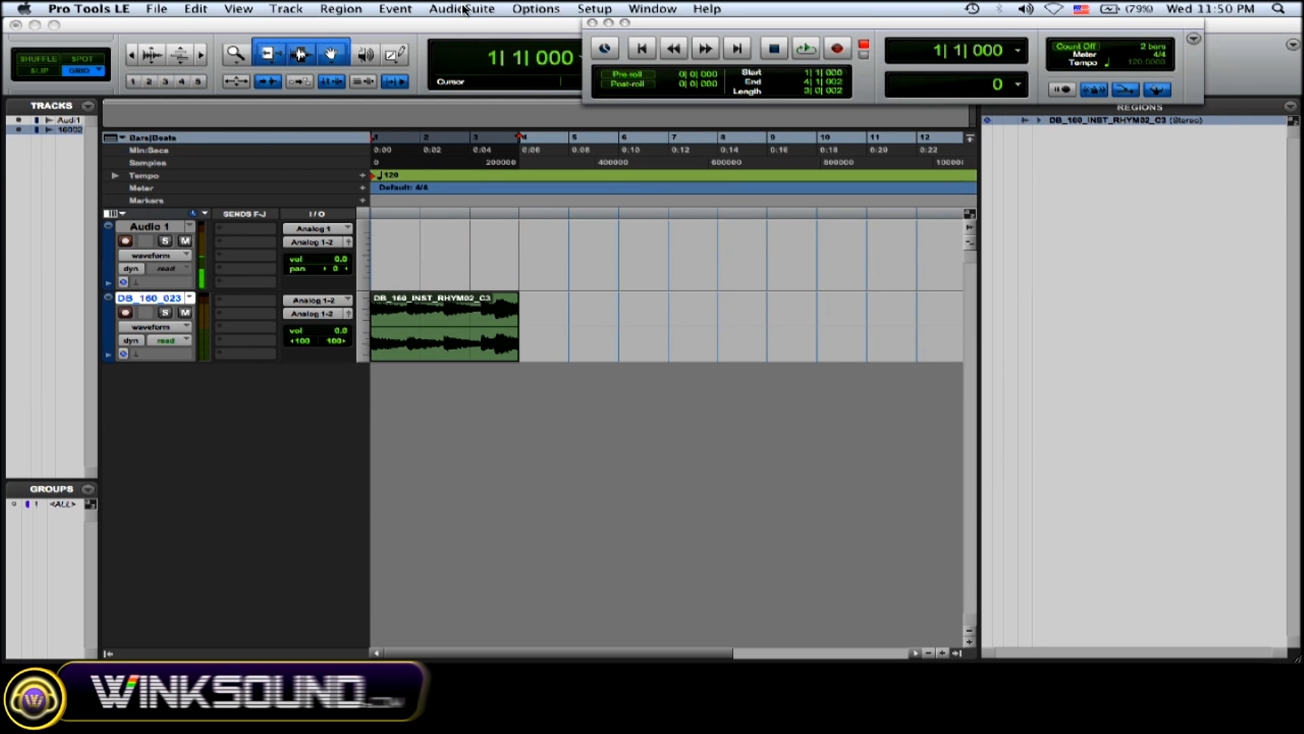
Step: Select the entire drum loop region on the second track
{"action": "left_click", "coordinate": [462, 8]}
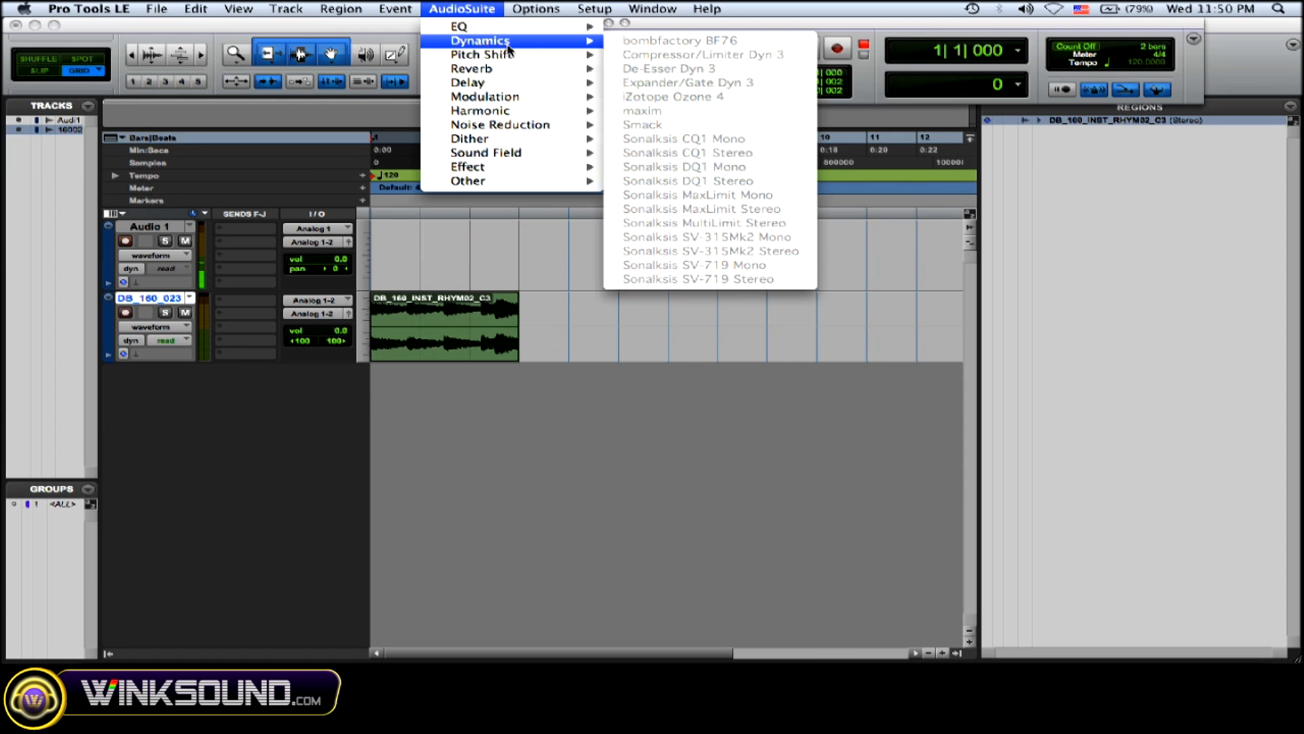
{"action": "mouse_move", "coordinate": [485, 96]}
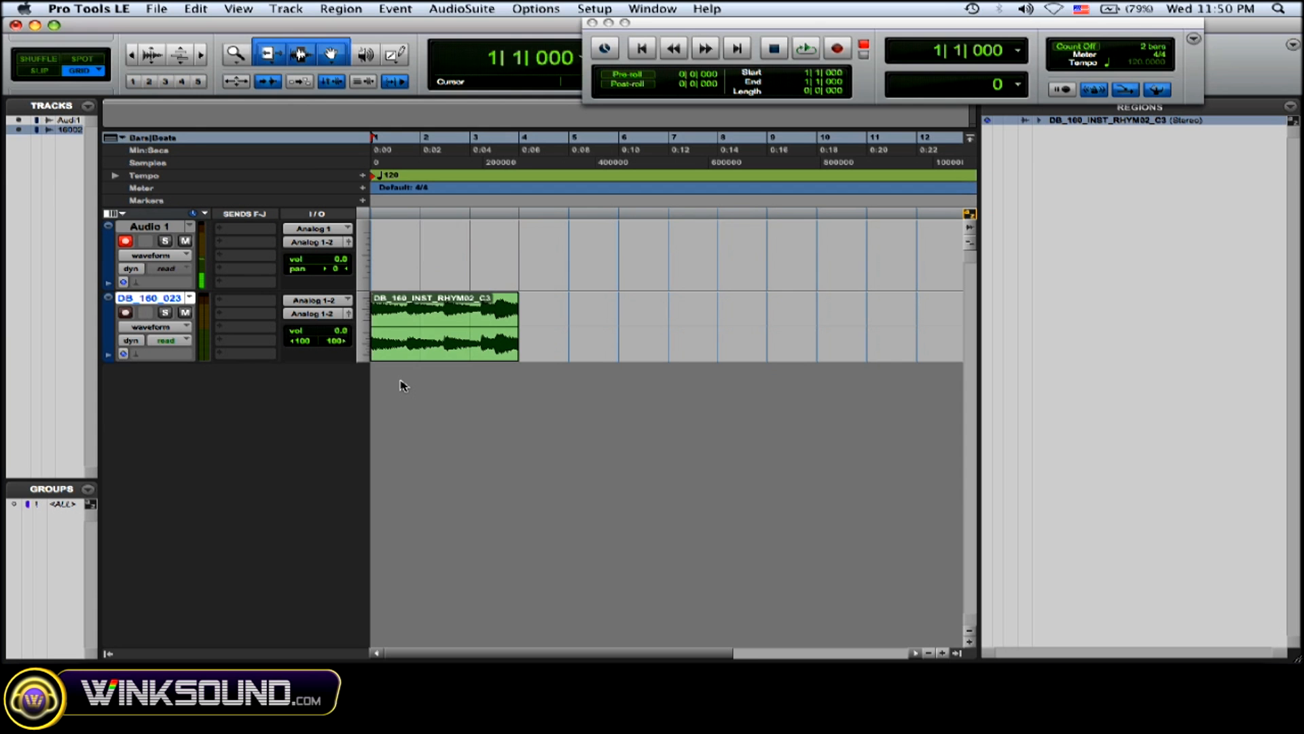
{"action": "left_click", "coordinate": [804, 48]}
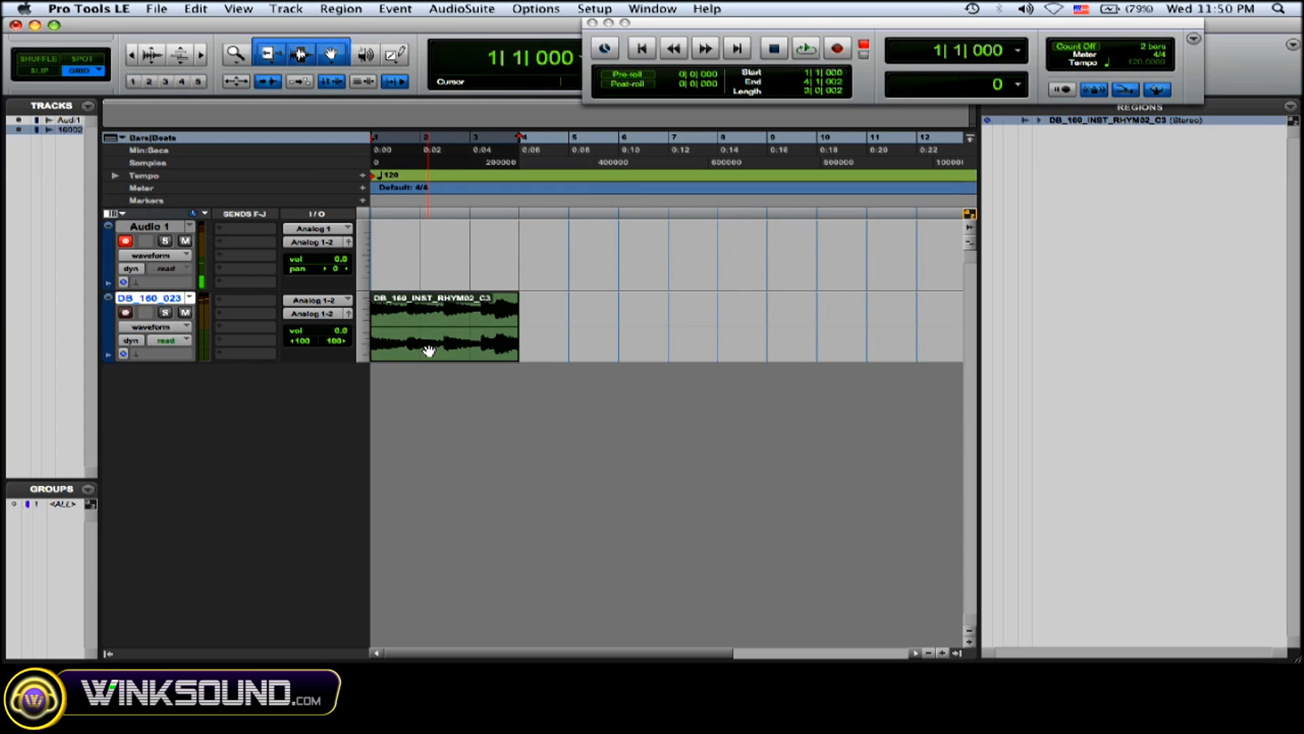
Step: Open the AudioSuite menu to reach the Harmonic Lo-Fi processor
{"action": "left_click", "coordinate": [462, 8]}
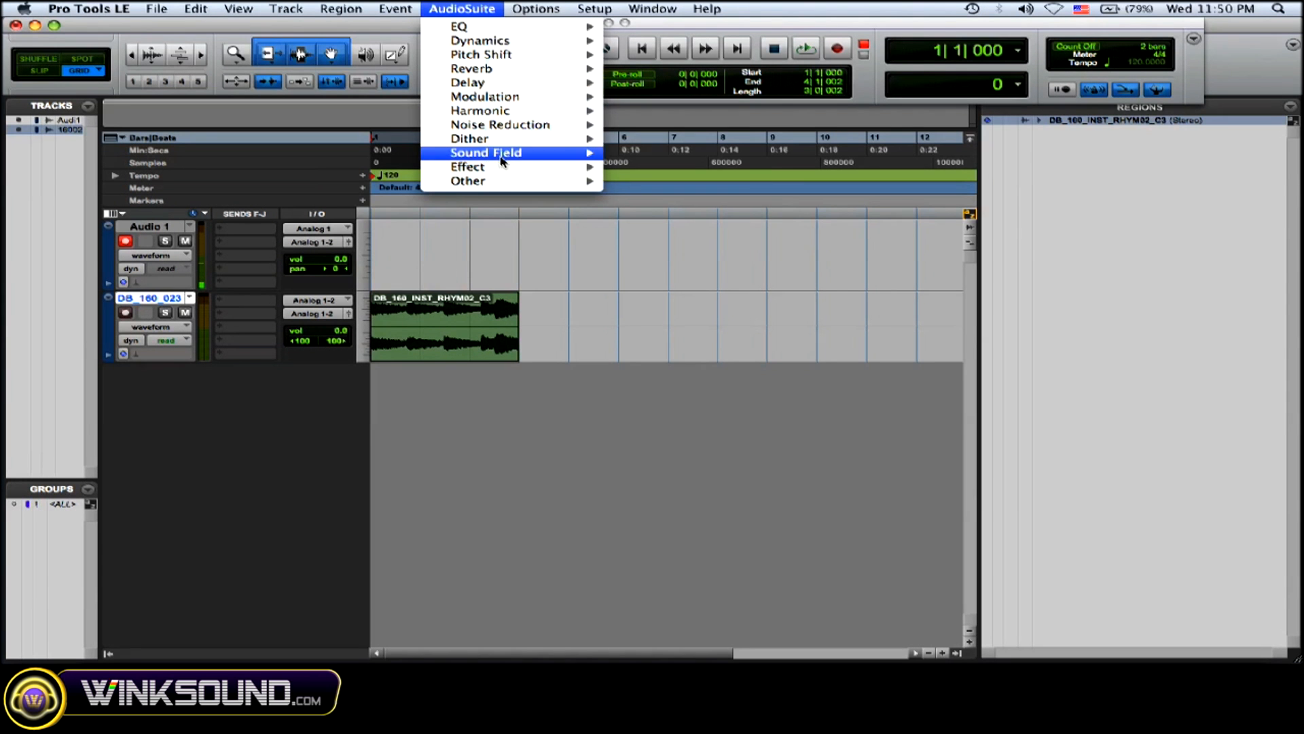
{"action": "mouse_move", "coordinate": [511, 111]}
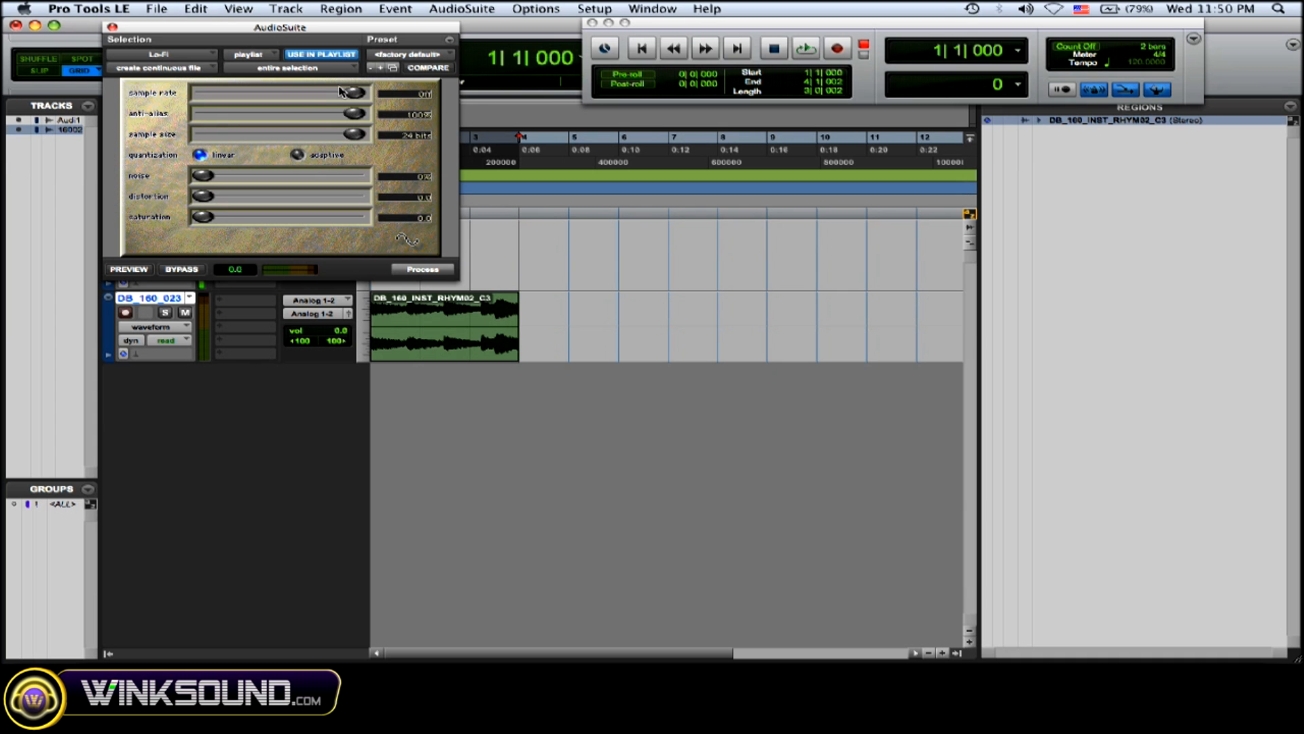
Step: Lower sample rate and anti-alias, set 15-bit sample size, add saturation, and preview
{"action": "left_click_drag", "start_coordinate": [349, 92], "coordinate": [274, 92]}
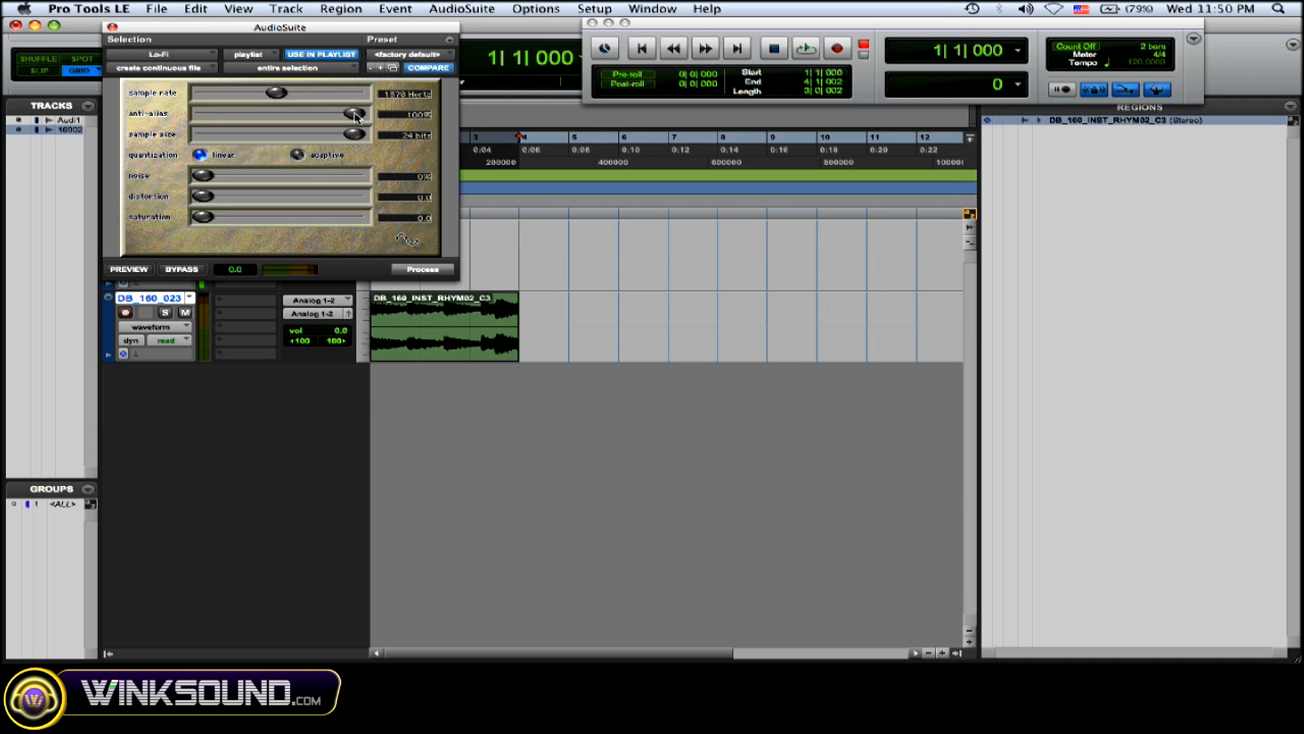
{"action": "left_click_drag", "start_coordinate": [354, 114], "coordinate": [283, 114]}
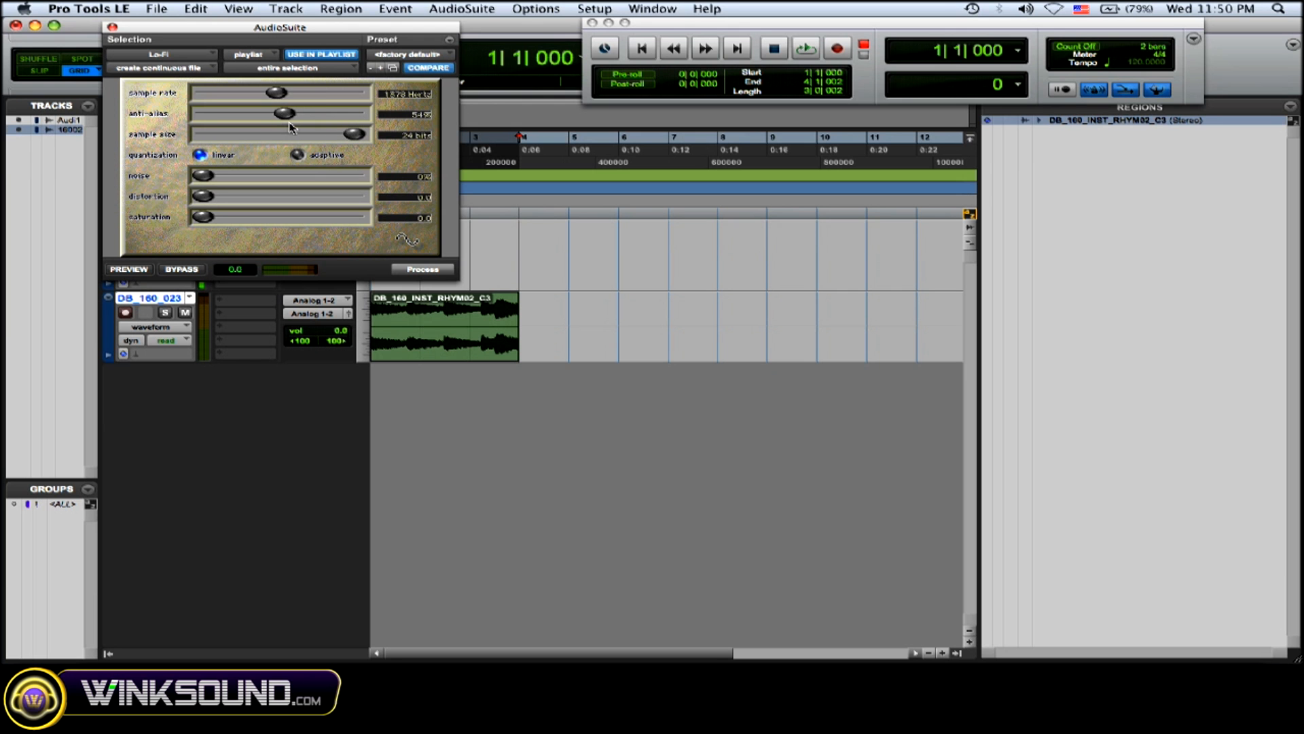
{"action": "left_click", "coordinate": [129, 269]}
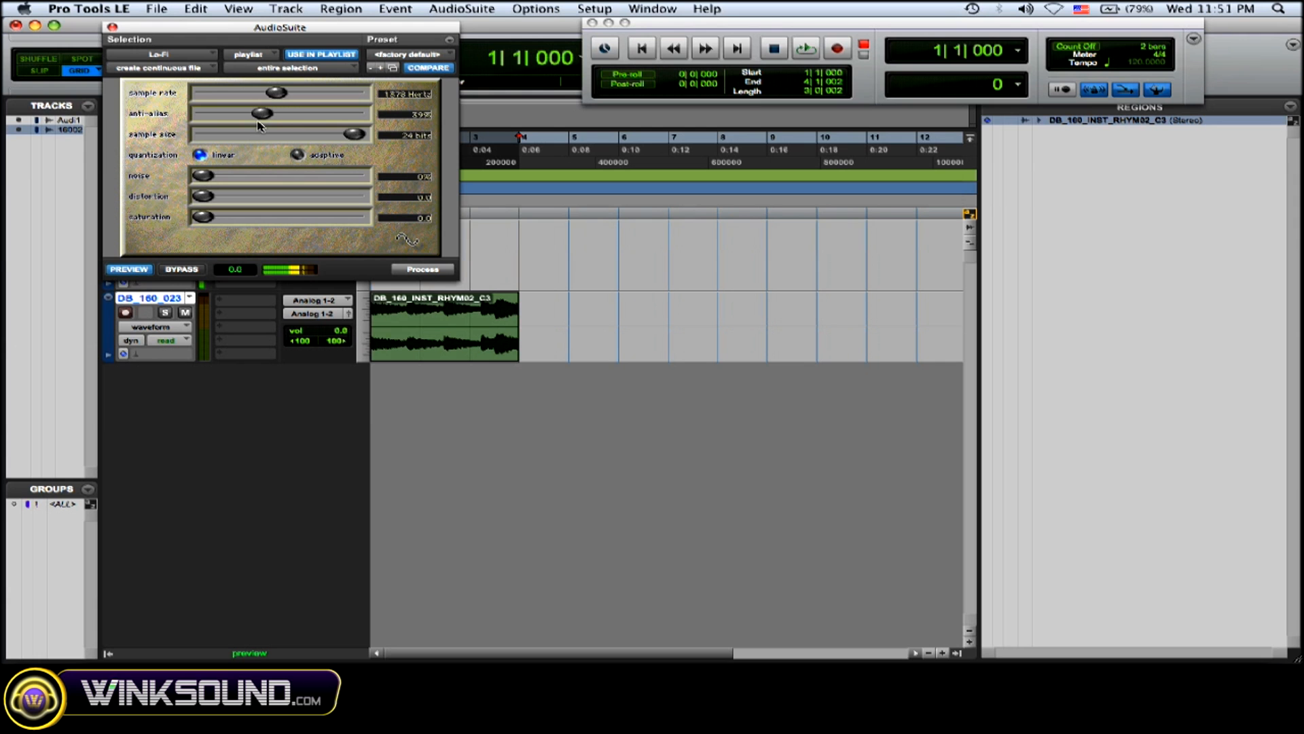
{"action": "left_click_drag", "start_coordinate": [354, 134], "coordinate": [304, 133]}
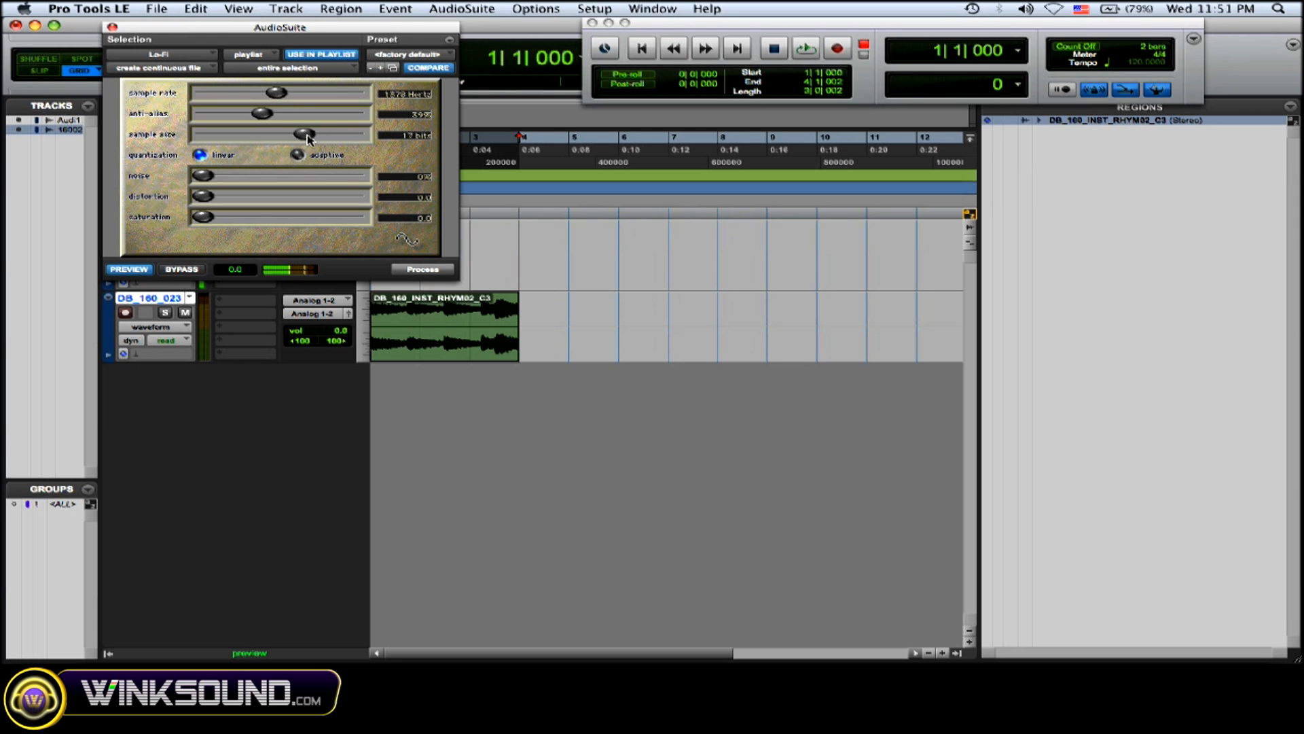
{"action": "left_click_drag", "start_coordinate": [302, 134], "coordinate": [292, 134]}
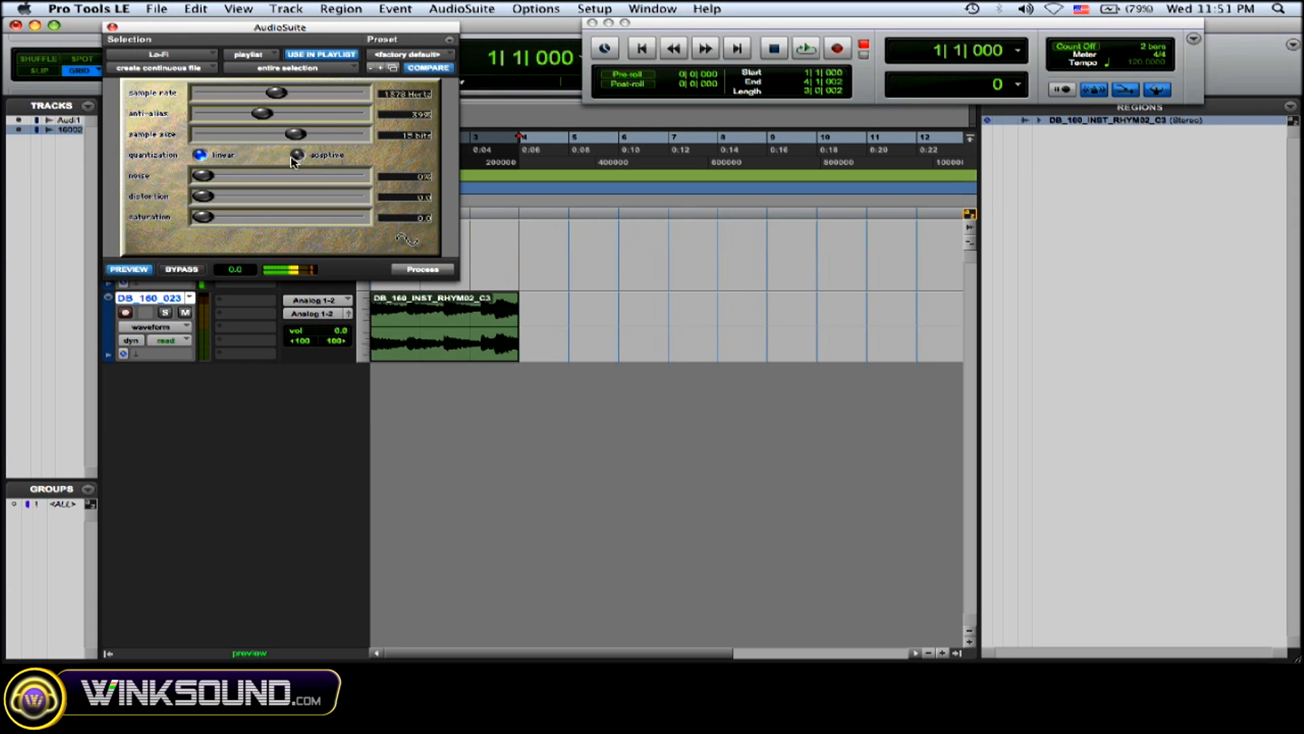
{"action": "left_click_drag", "start_coordinate": [197, 217], "coordinate": [236, 217]}
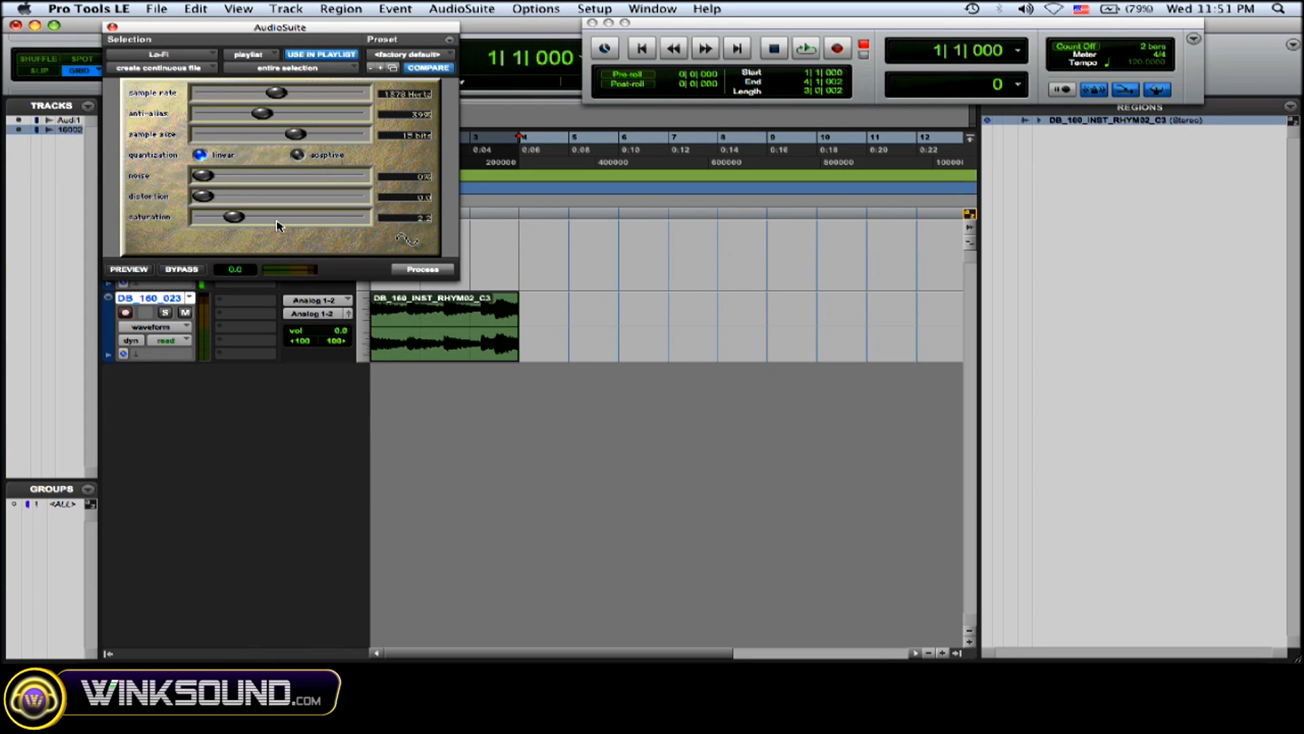
{"action": "left_click_drag", "start_coordinate": [281, 27], "coordinate": [299, 26]}
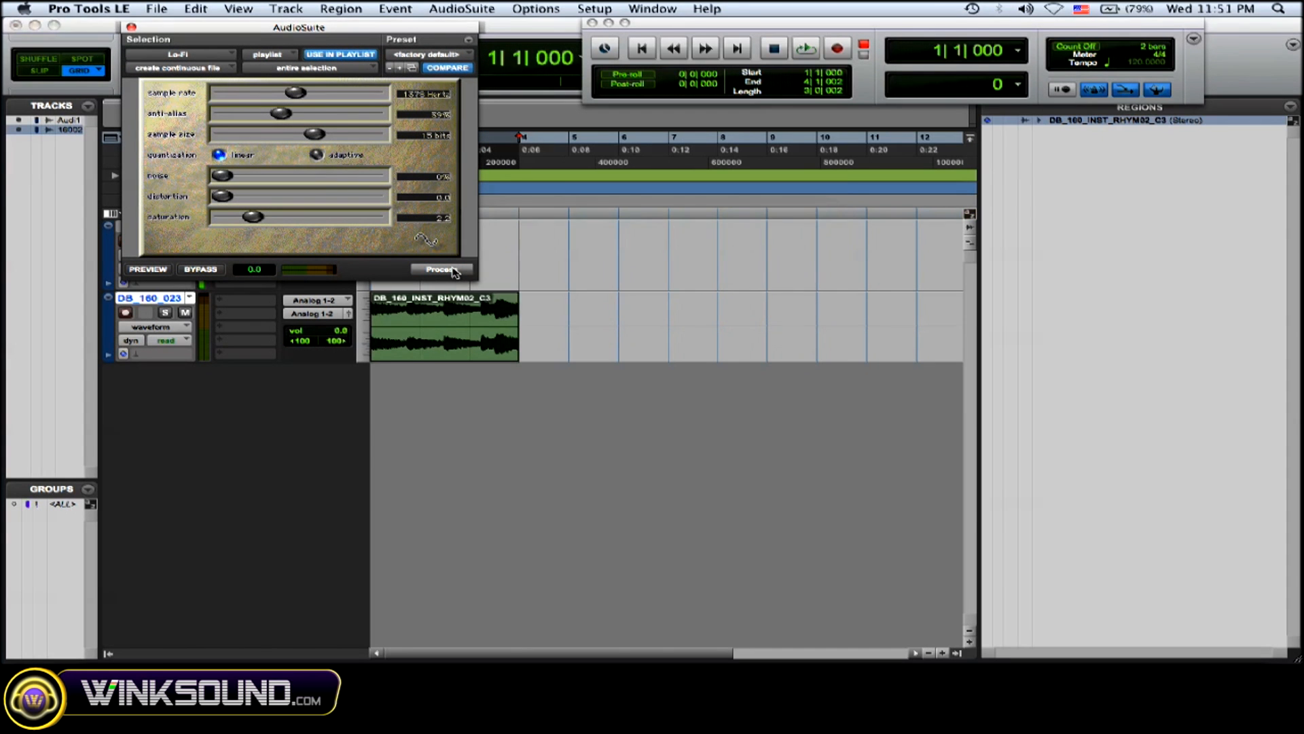
Step: Render the Lo-Fi effect onto the drum loop region with Process
{"action": "left_click", "coordinate": [442, 269]}
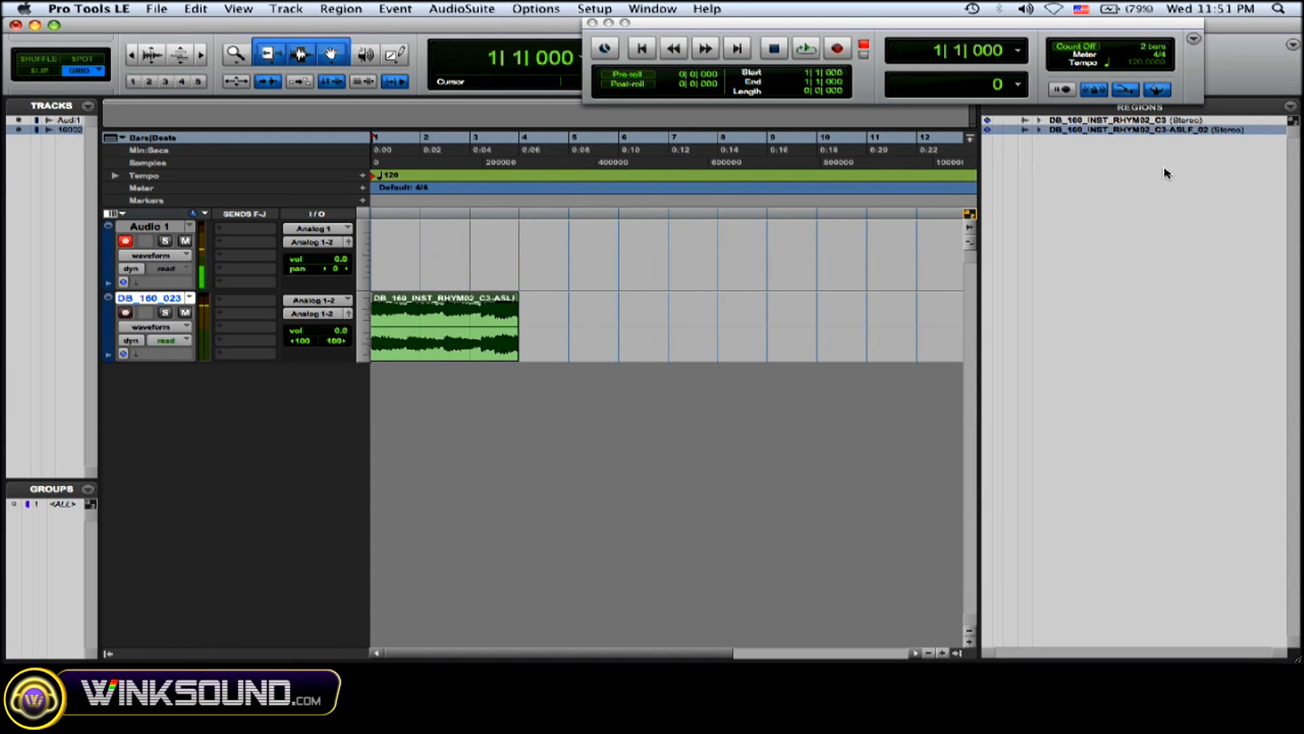
{"action": "mouse_move", "coordinate": [1153, 149]}
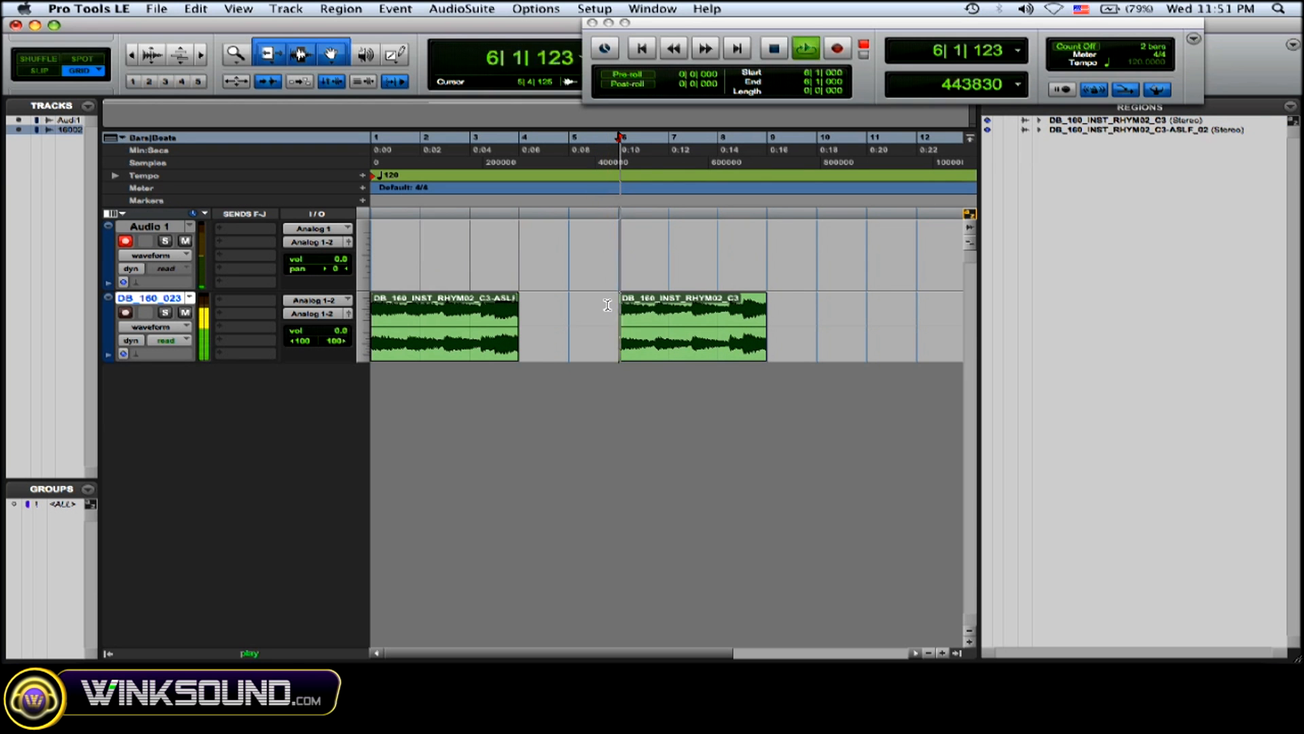
{"action": "left_click", "coordinate": [803, 48]}
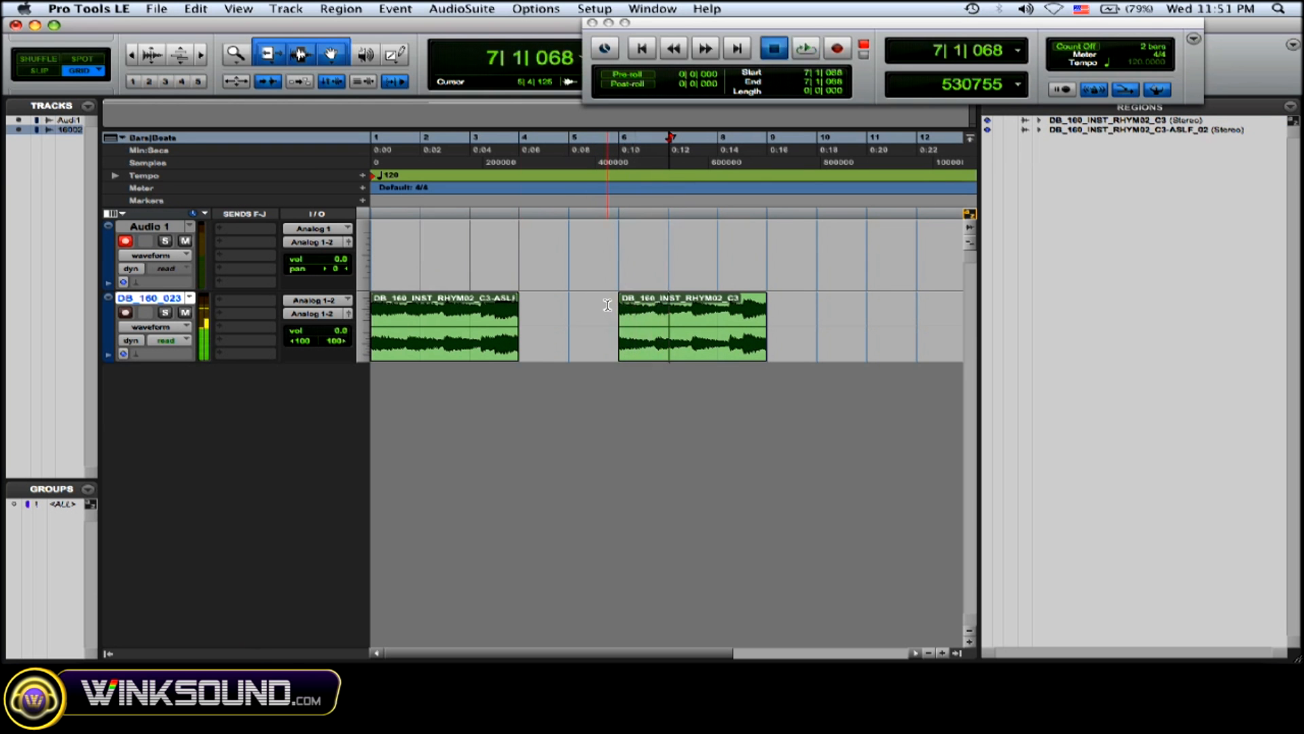
{"action": "left_click", "coordinate": [803, 47]}
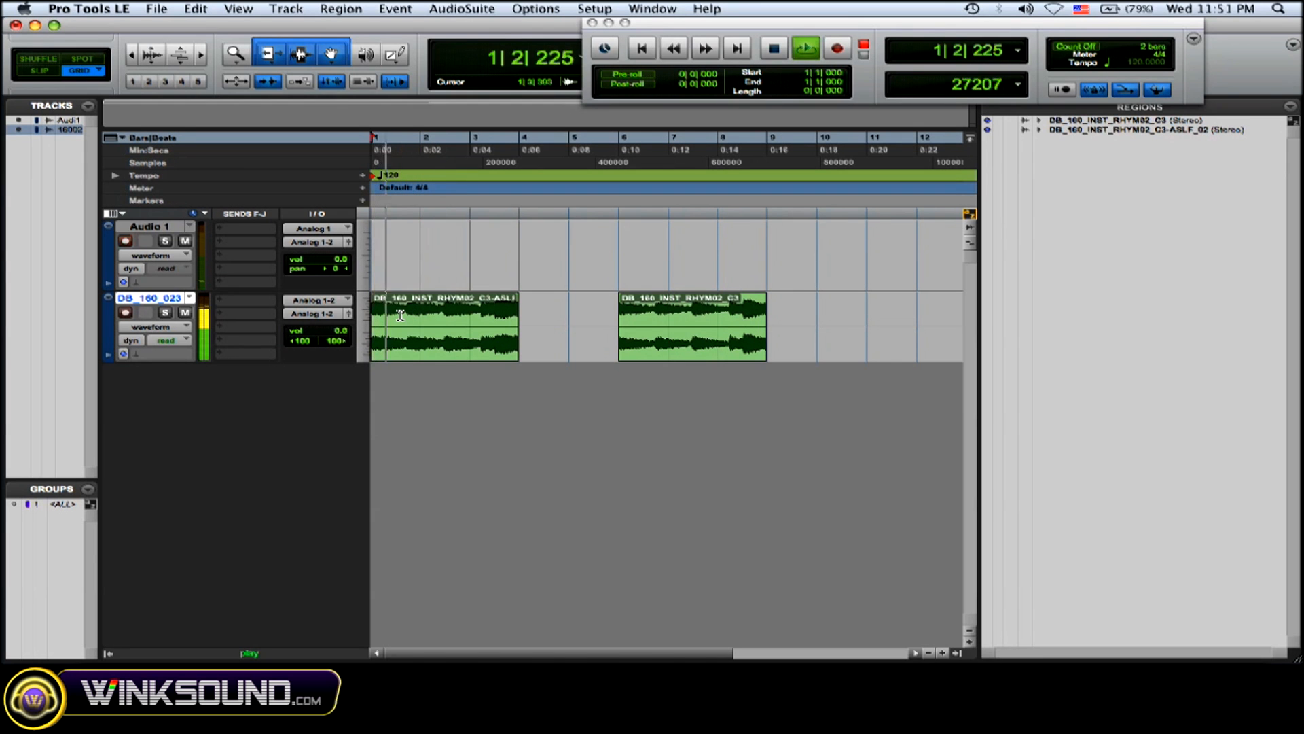